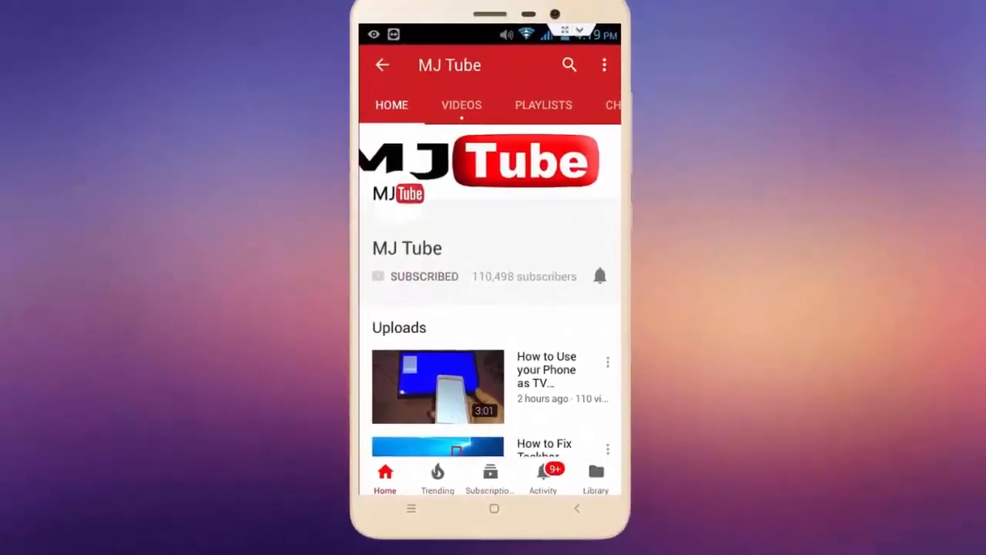
# - Leave the YouTube channel page and move to the Windows desktop
pyautogui.click(600, 276)
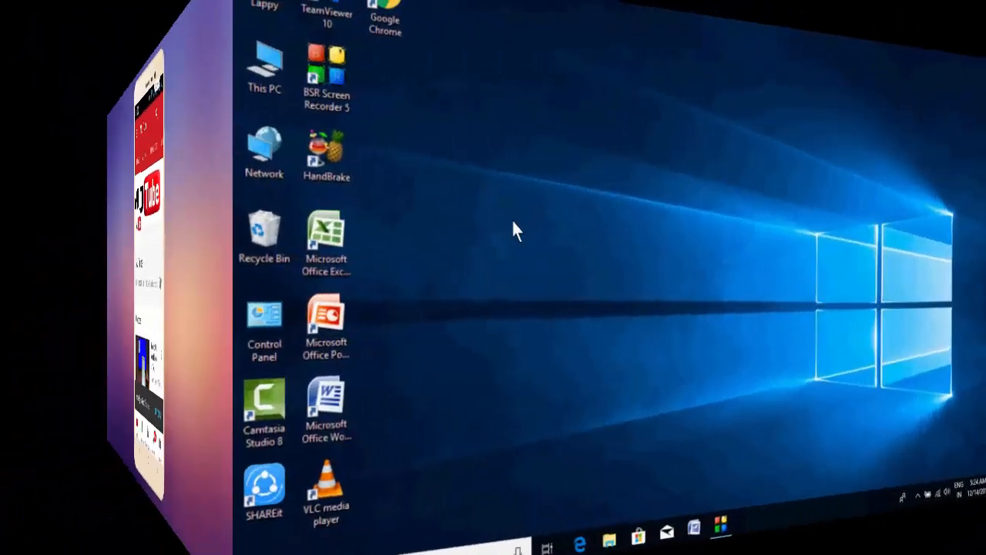
pyautogui.rightClick(516, 230)
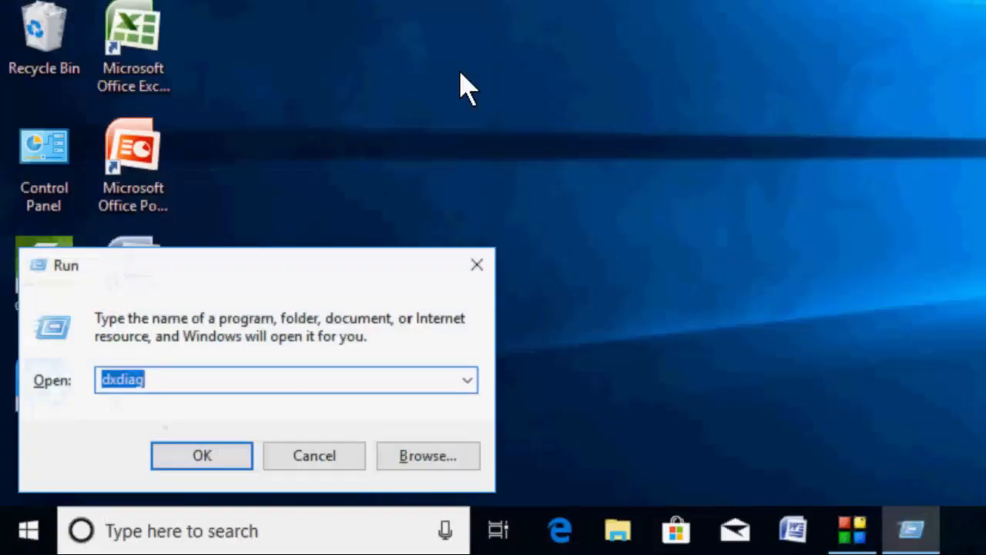
# - Run dxdiag and view the Display page showing Intel HD Graphics 520
pyautogui.write('dx')
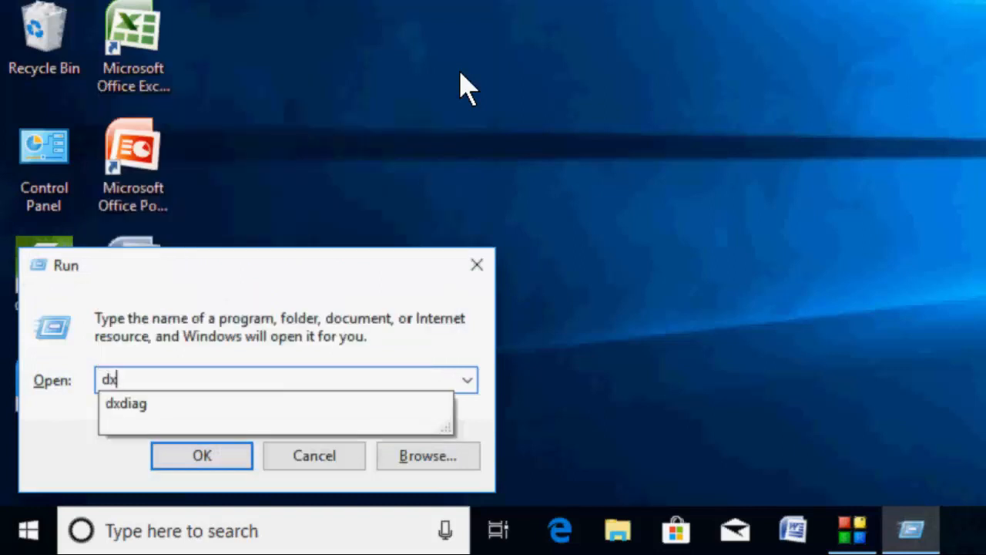
pyautogui.write('diag')
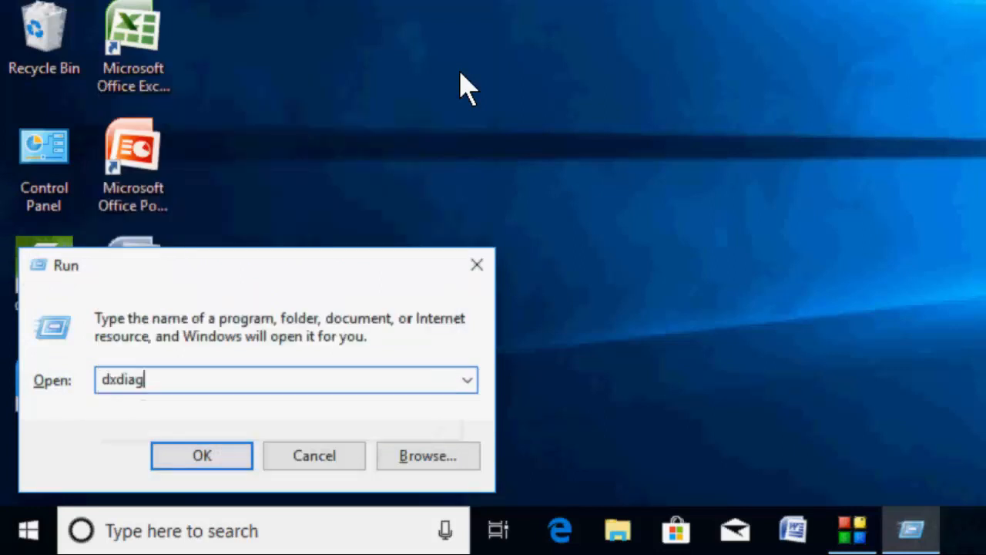
pyautogui.click(200, 456)
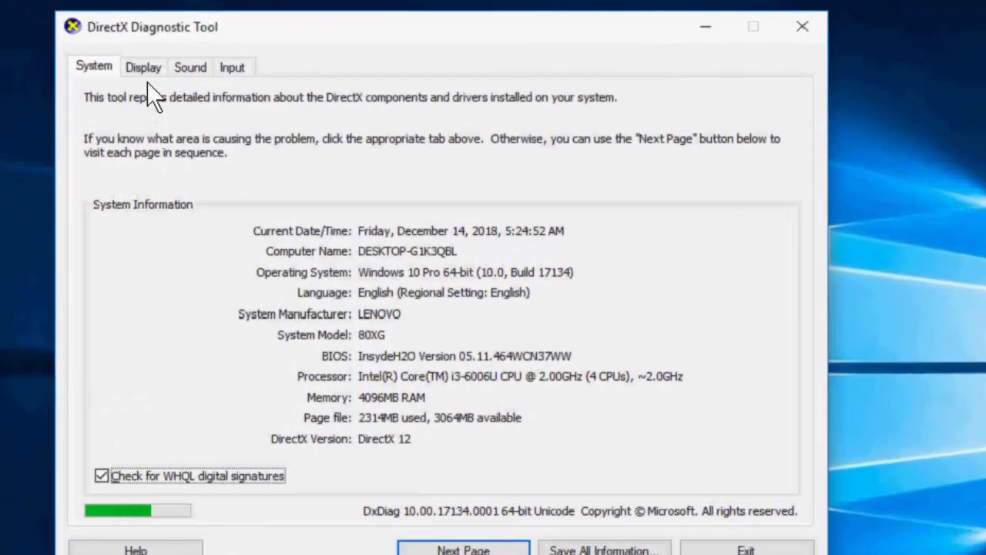
pyautogui.click(142, 67)
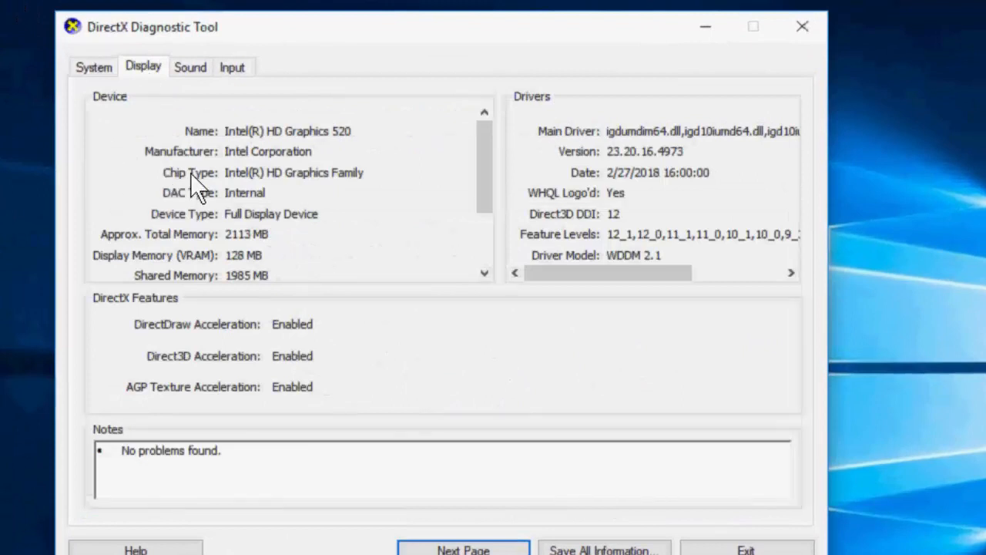
pyautogui.moveTo(278, 155)
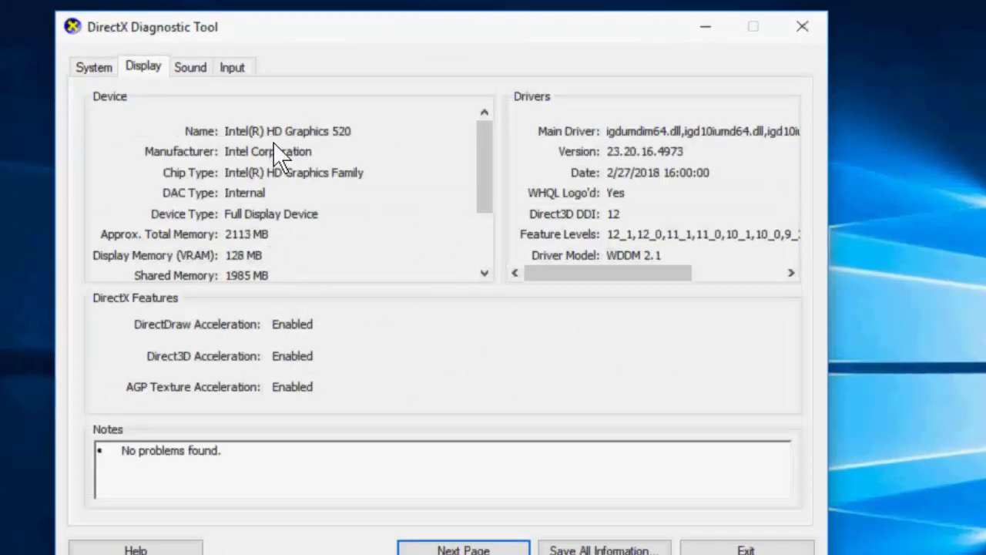
pyautogui.moveTo(259, 139)
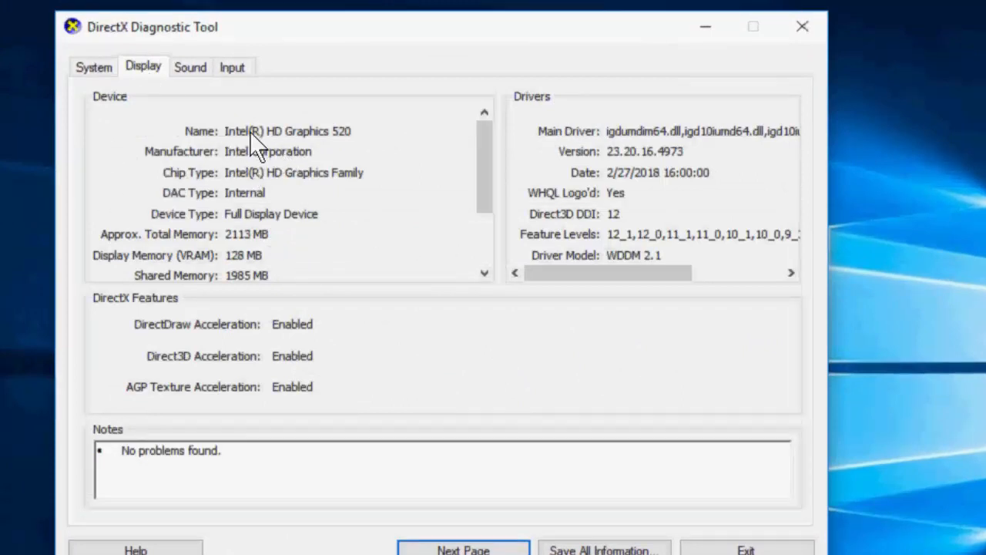
pyautogui.moveTo(254, 166)
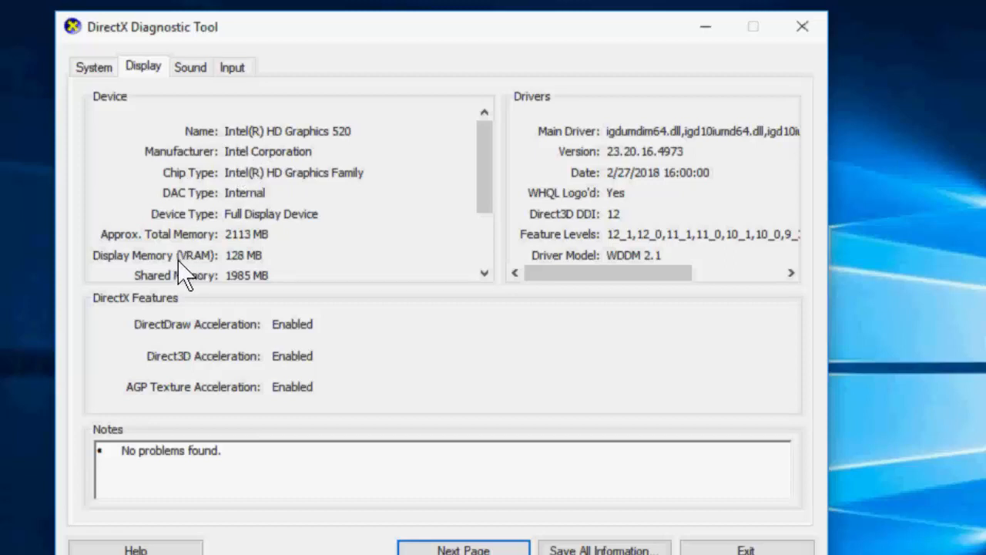
pyautogui.moveTo(474, 280)
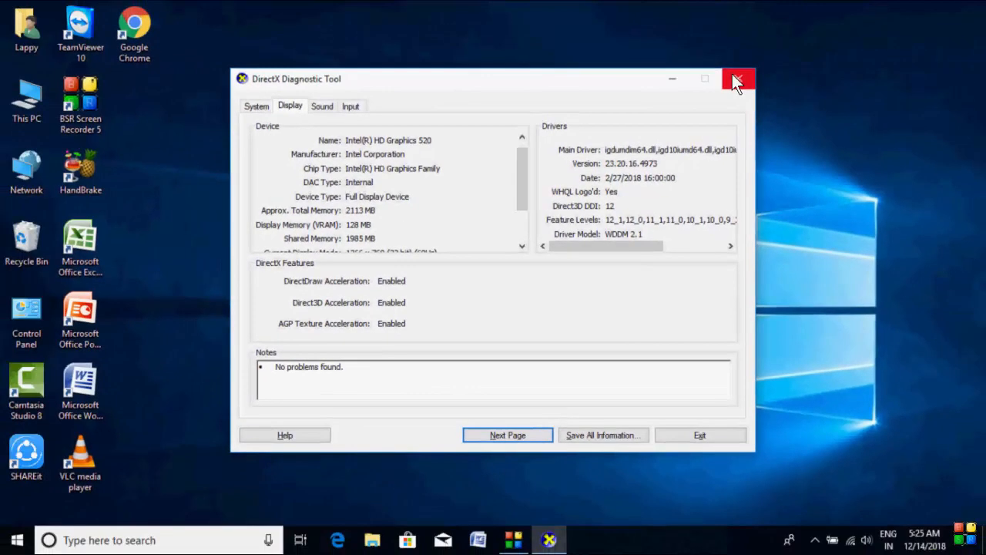
# - Relaunch dxdiag on the second PC and view its Display page showing Intel(R) HD Graphics
pyautogui.click(736, 78)
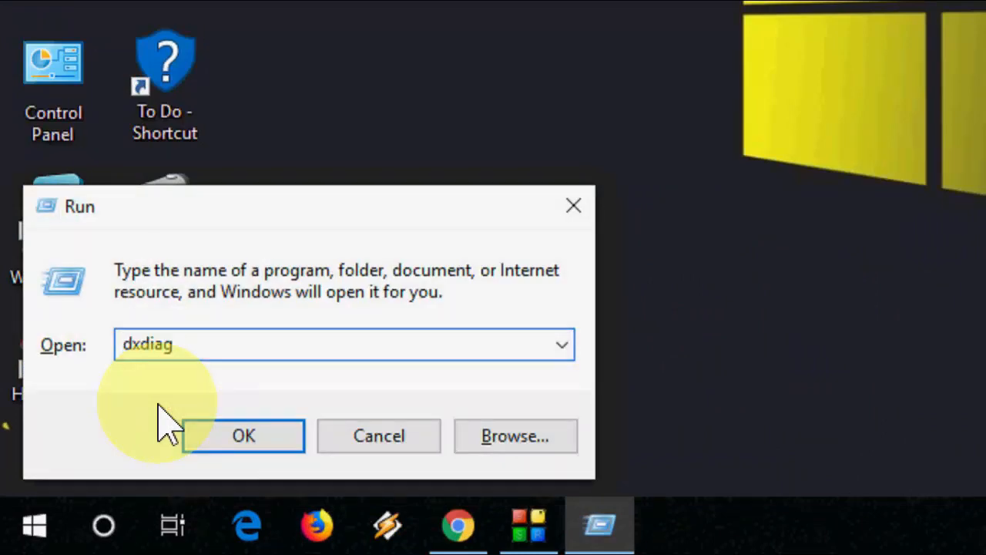
pyautogui.click(243, 434)
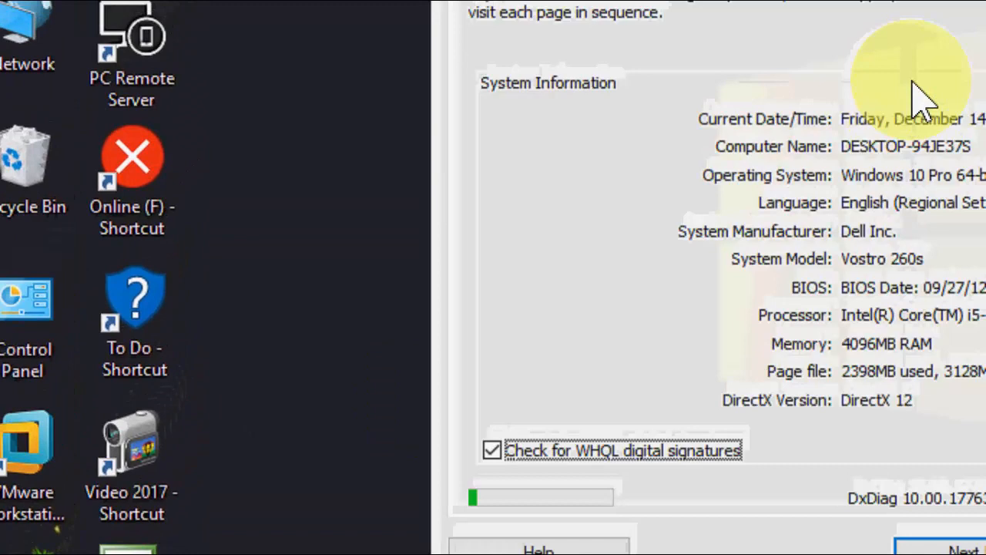
pyautogui.click(506, 96)
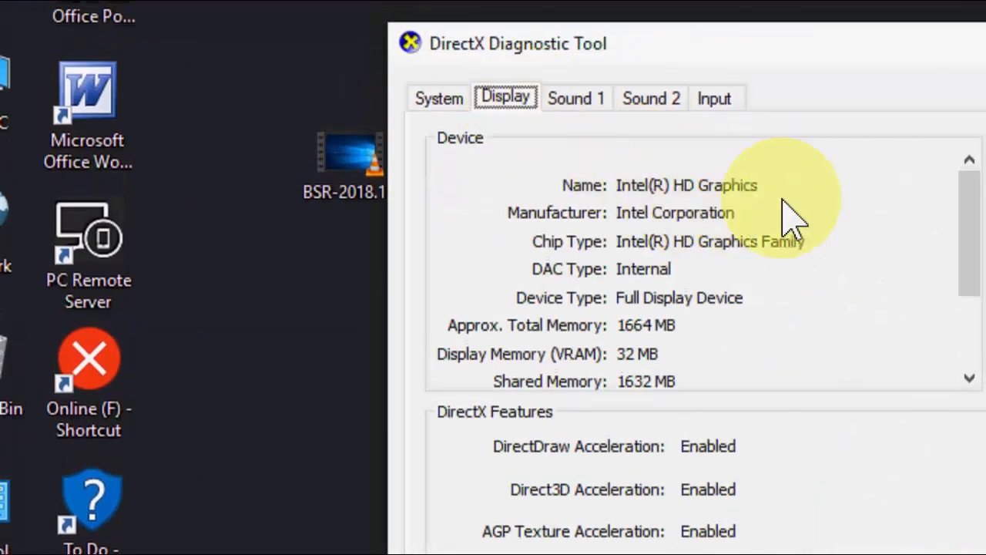
pyautogui.moveTo(762, 213)
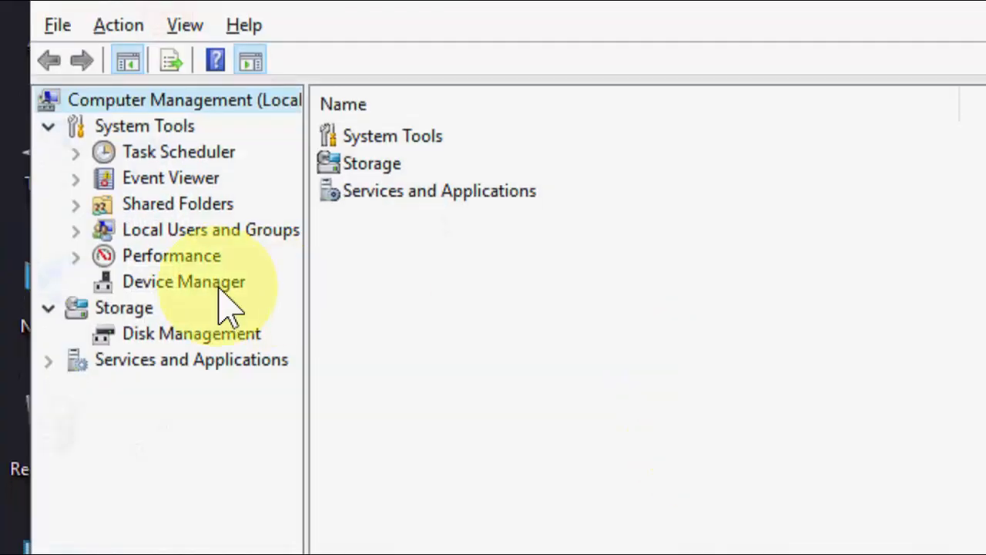
# - In Device Manager, view Properties of the Intel(R) HD Graphics display adapter
pyautogui.click(184, 280)
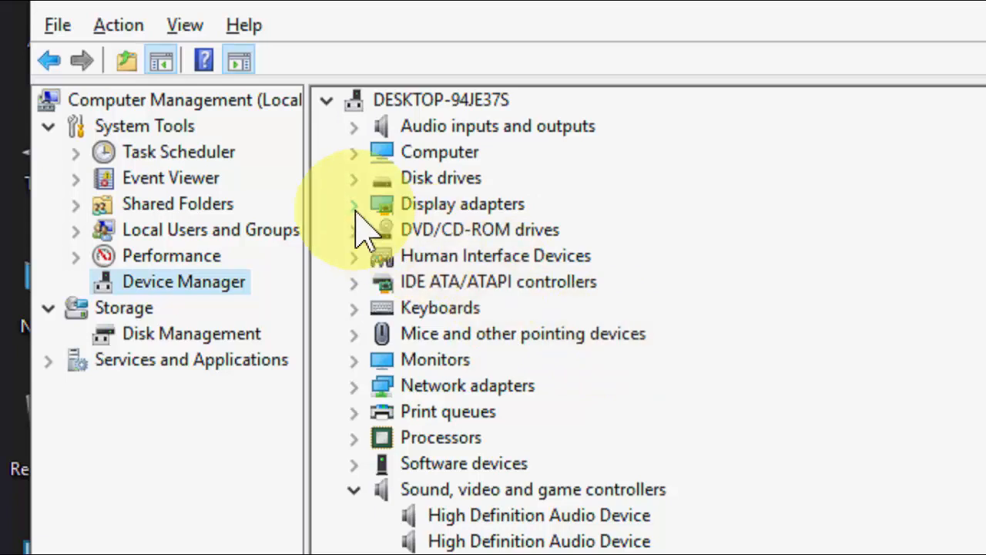
pyautogui.click(354, 204)
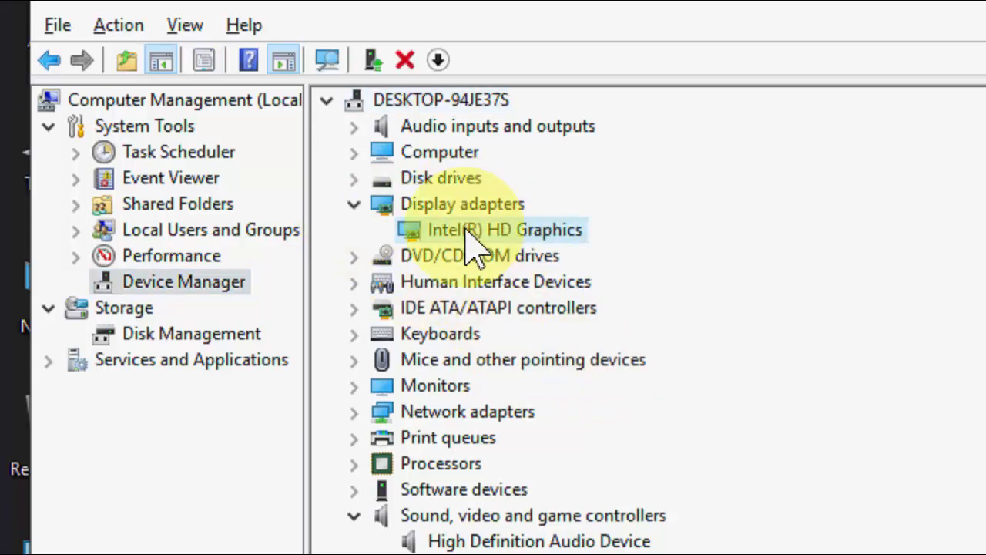
pyautogui.rightClick(505, 230)
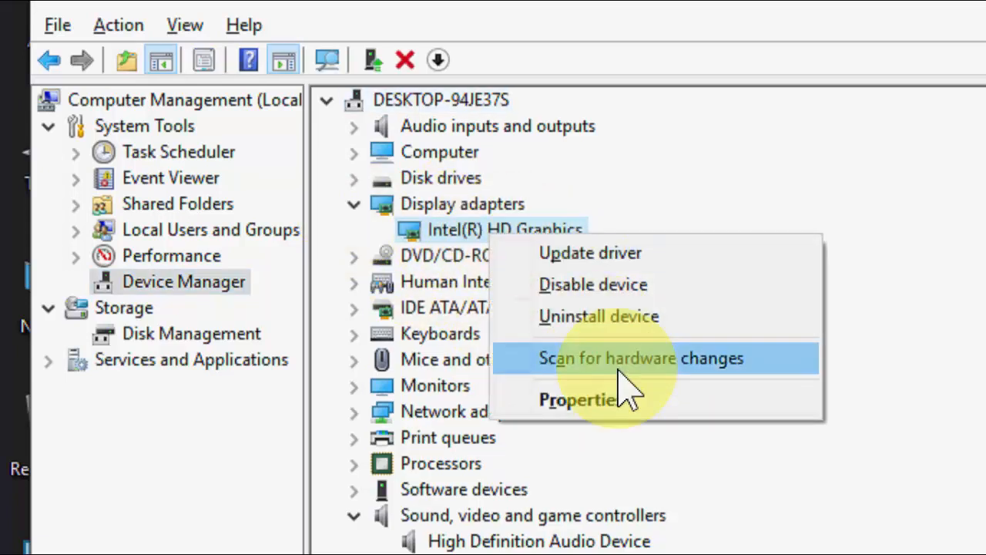
pyautogui.click(581, 399)
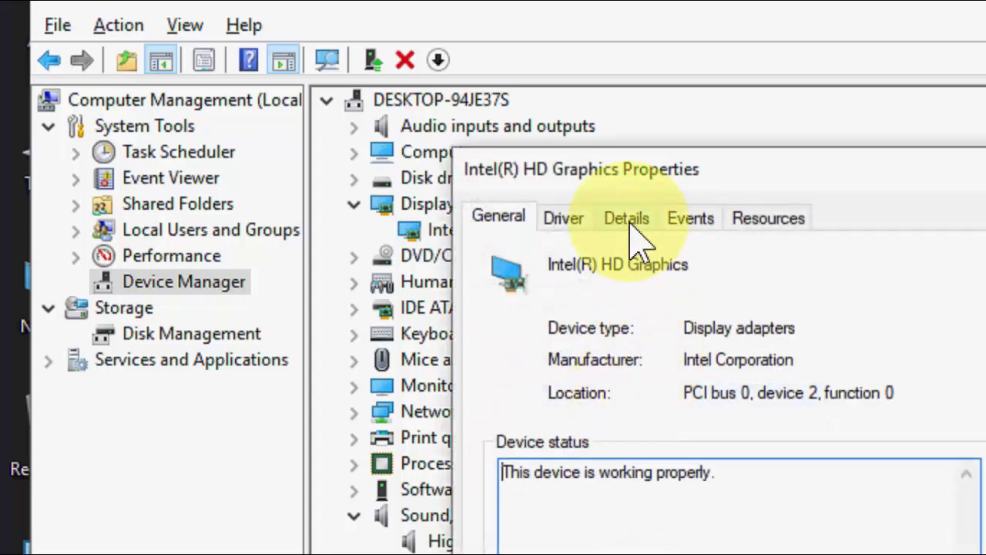
# - Read the adapter's Hardware Ids showing DEV_0102, then close Computer Management
pyautogui.click(625, 217)
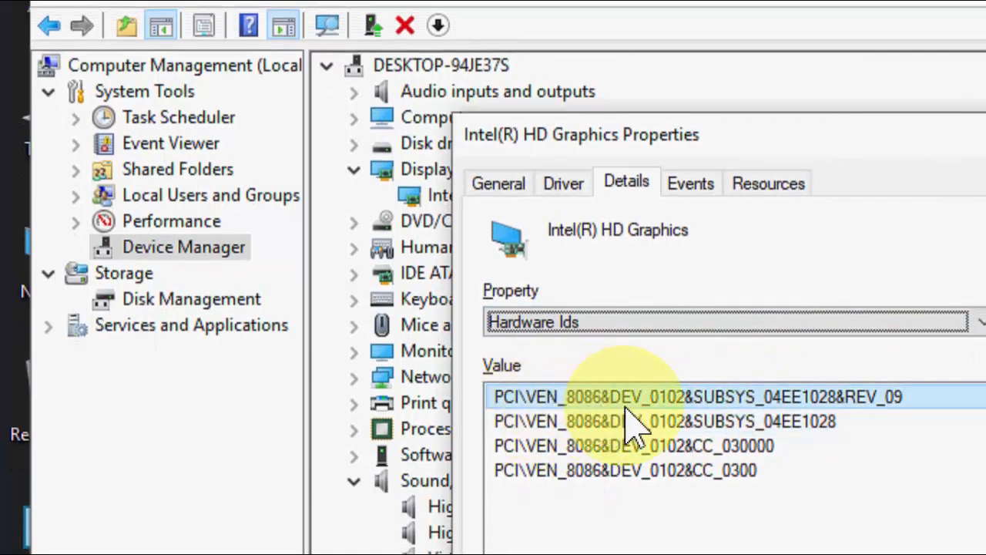
pyautogui.moveTo(666, 419)
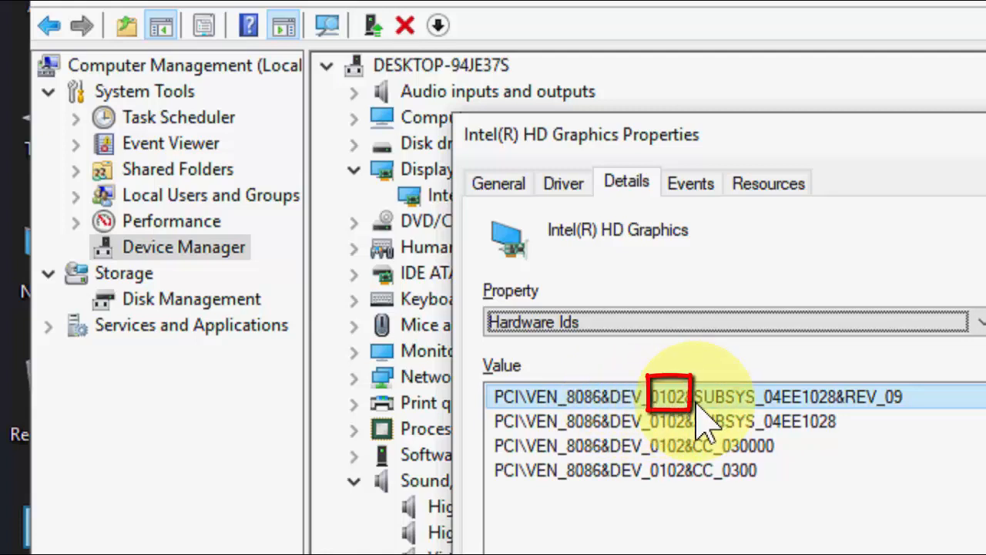
pyautogui.moveTo(675, 419)
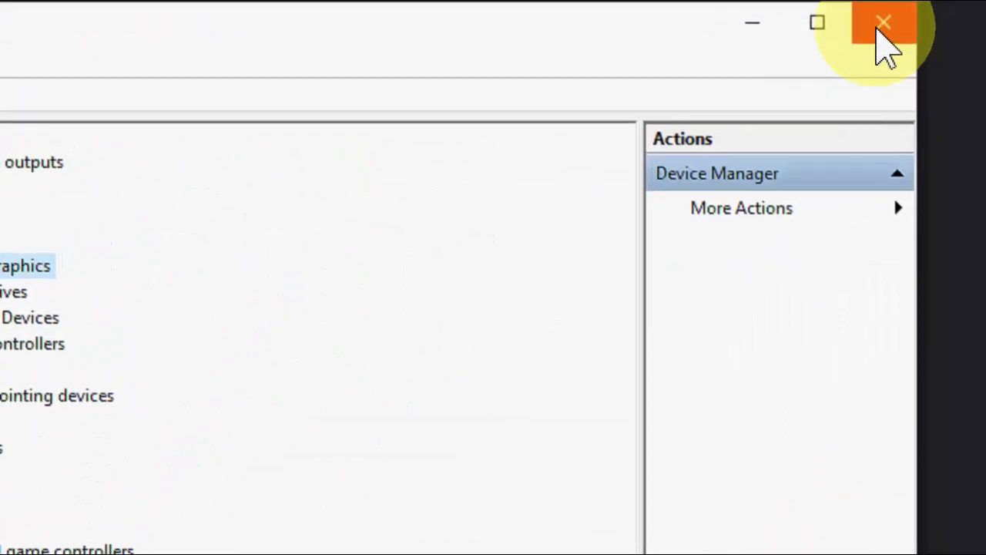
pyautogui.click(885, 22)
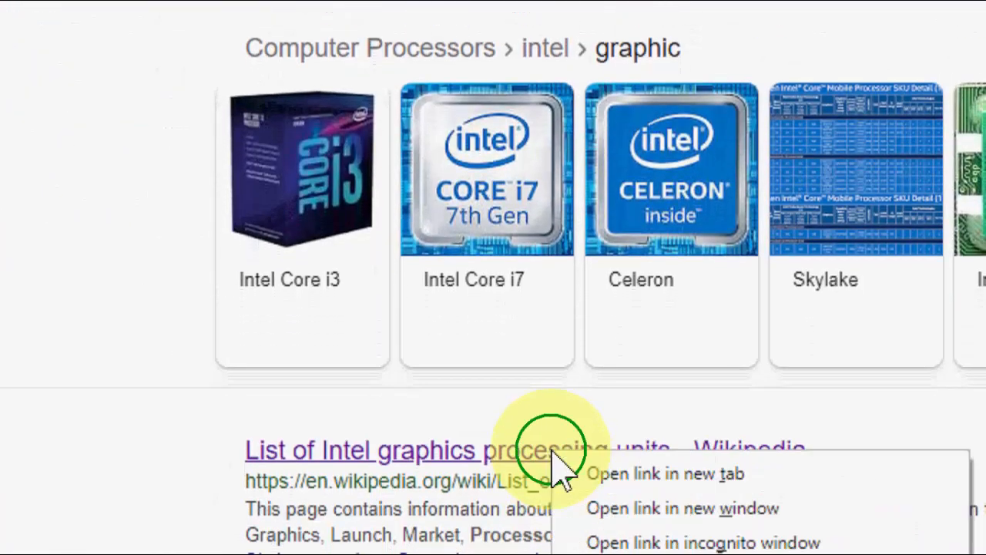
# - View Wikipedia's List of Intel graphics processing units in a new tab
pyautogui.click(663, 473)
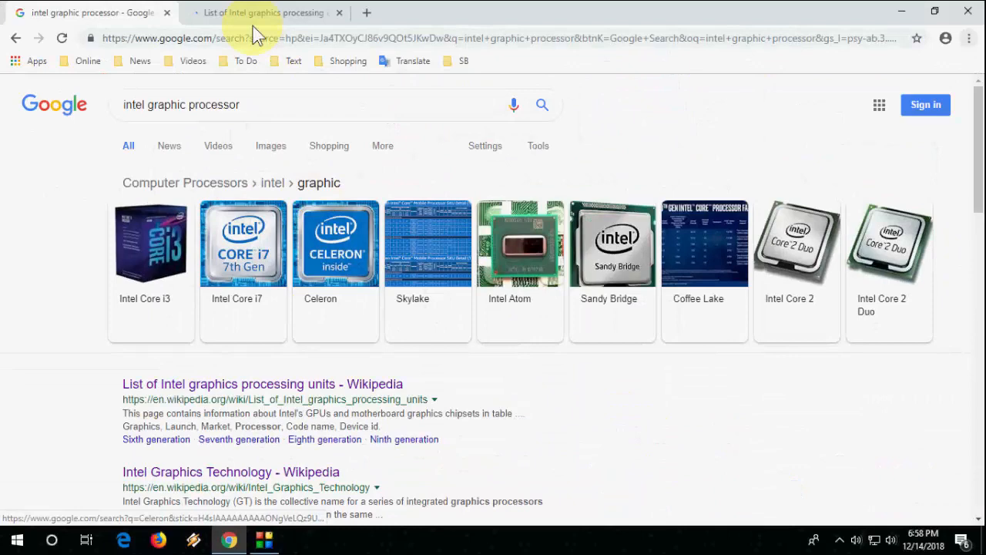
pyautogui.click(262, 12)
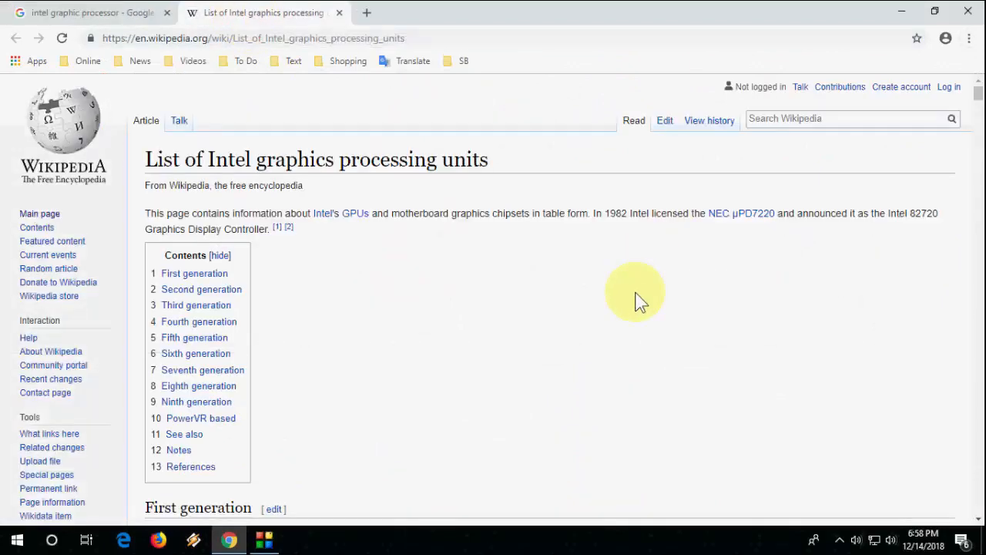
# - Find 0102 as HD Graphics 2000, then 0112 under HD Graphics 3000 in the list
pyautogui.write('0102')
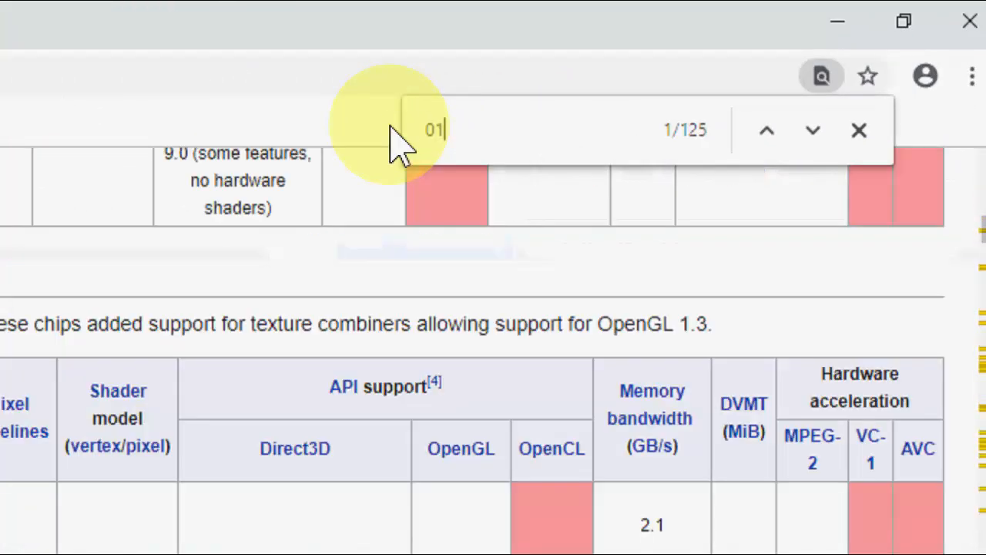
pyautogui.write('02')
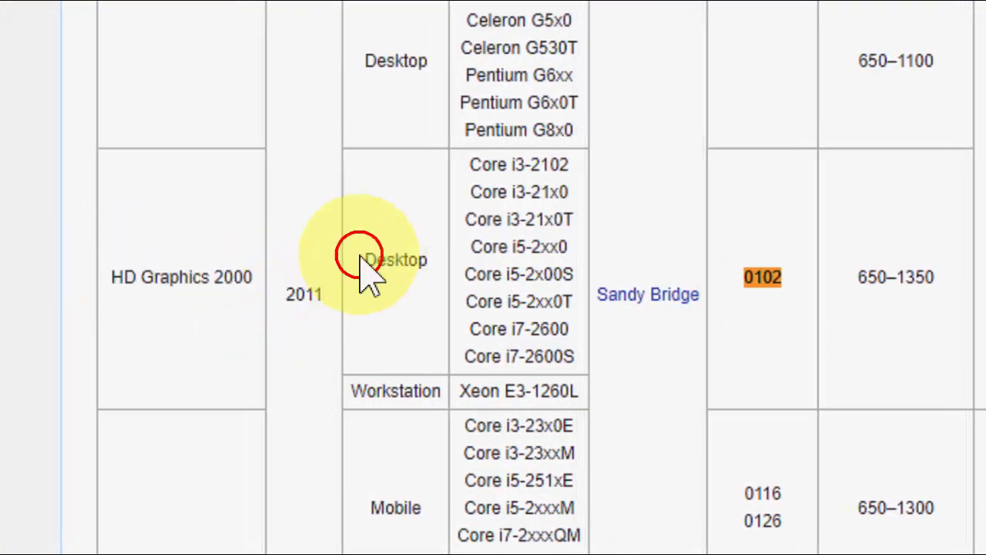
pyautogui.doubleClick(385, 259)
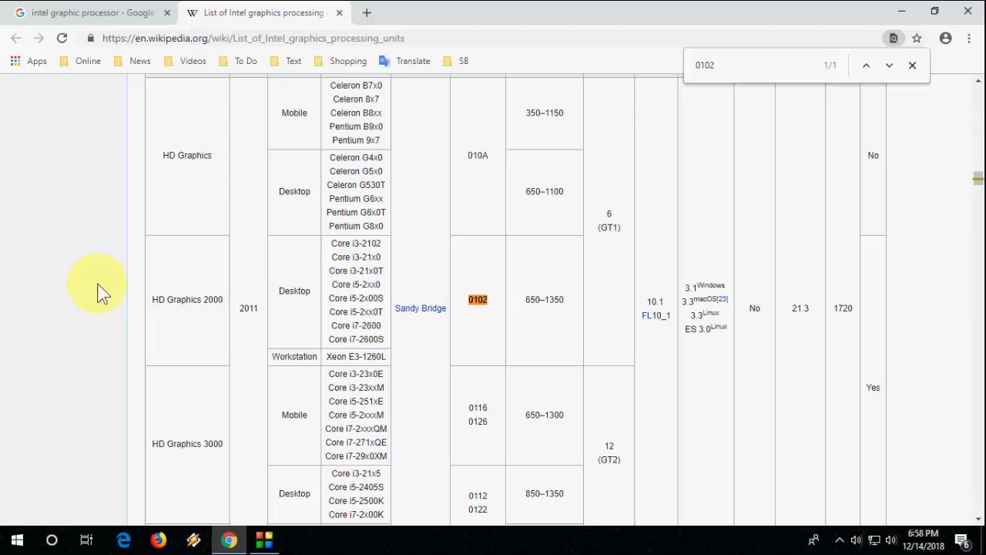
pyautogui.moveTo(758, 146)
pyautogui.write('0')
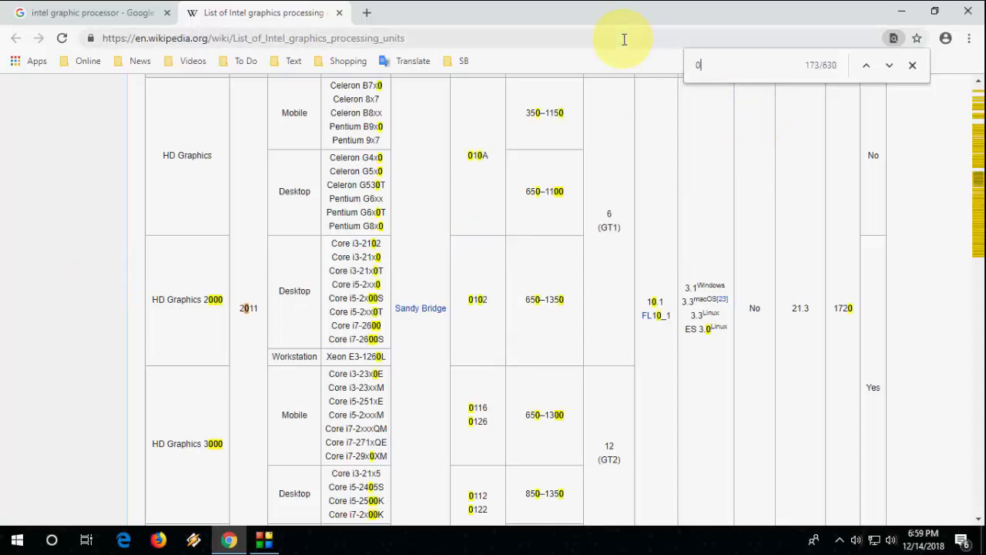
pyautogui.write('112')
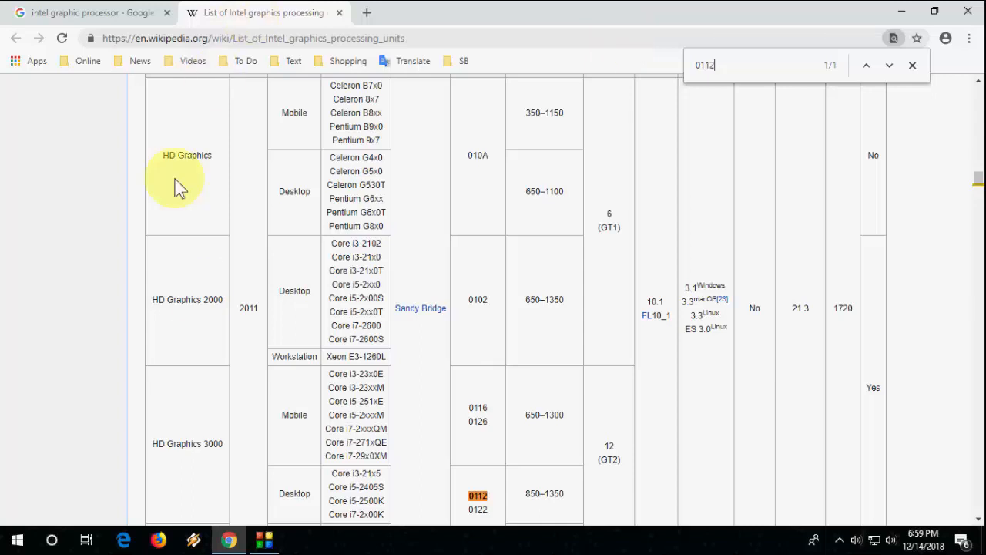
pyautogui.scroll(-3)
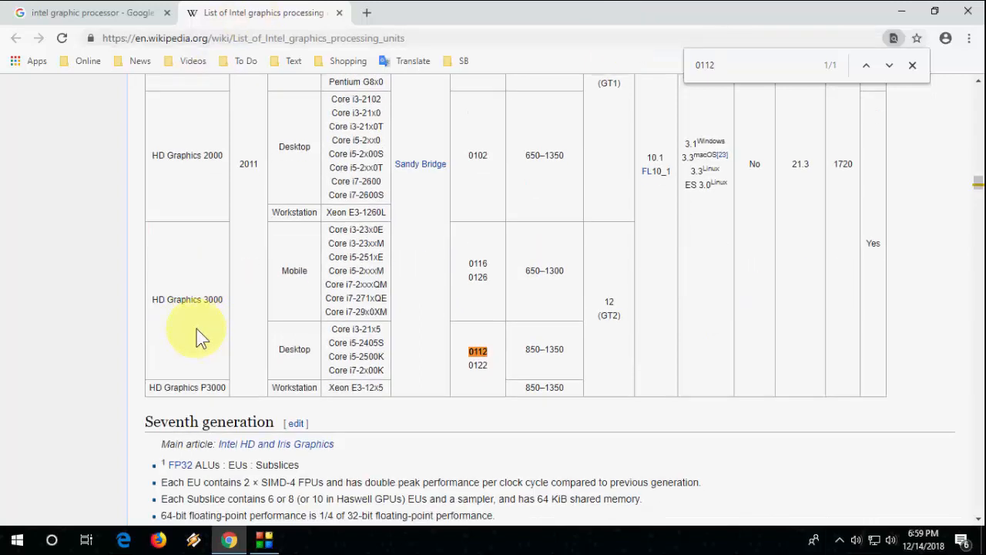